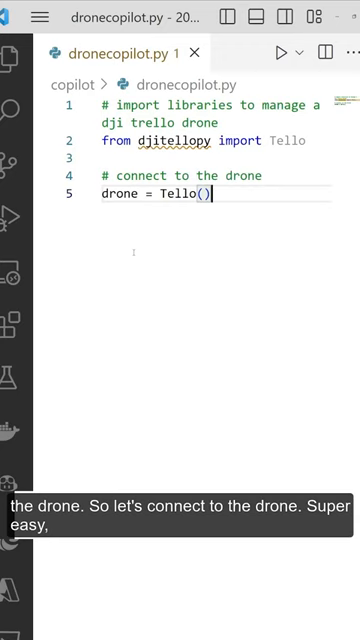
{"action": "type", "text": "# takeoff the dr"}
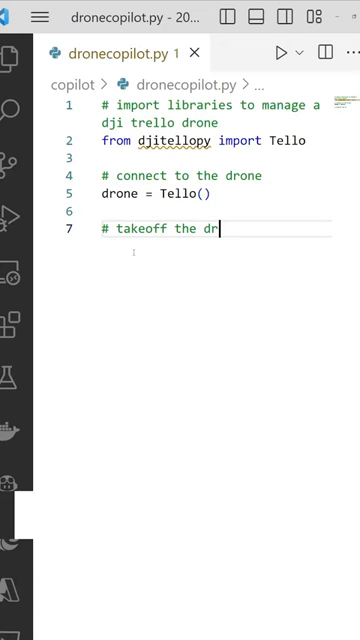